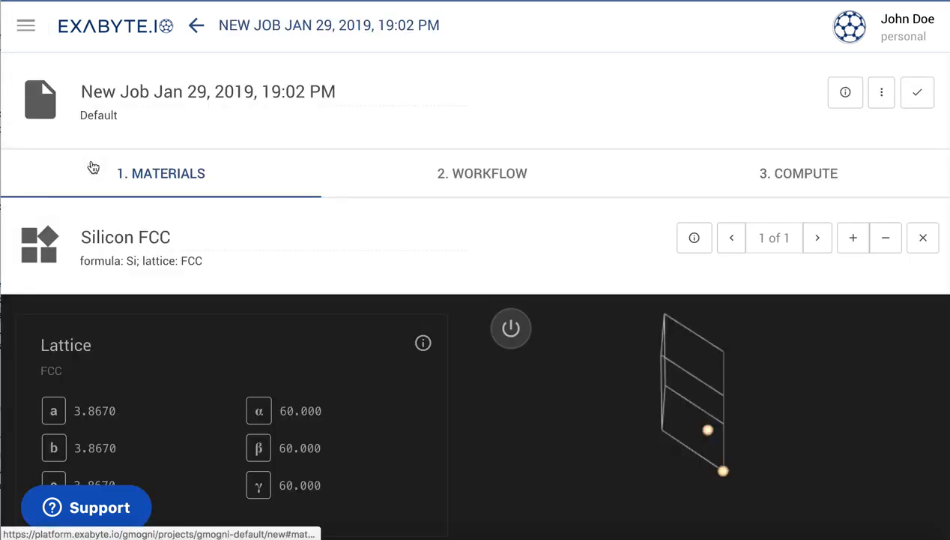
# Swap the job's Espresso workflow for the cloned VASP 5.3.5 Total Energy workflow
pyautogui.click(482, 173)
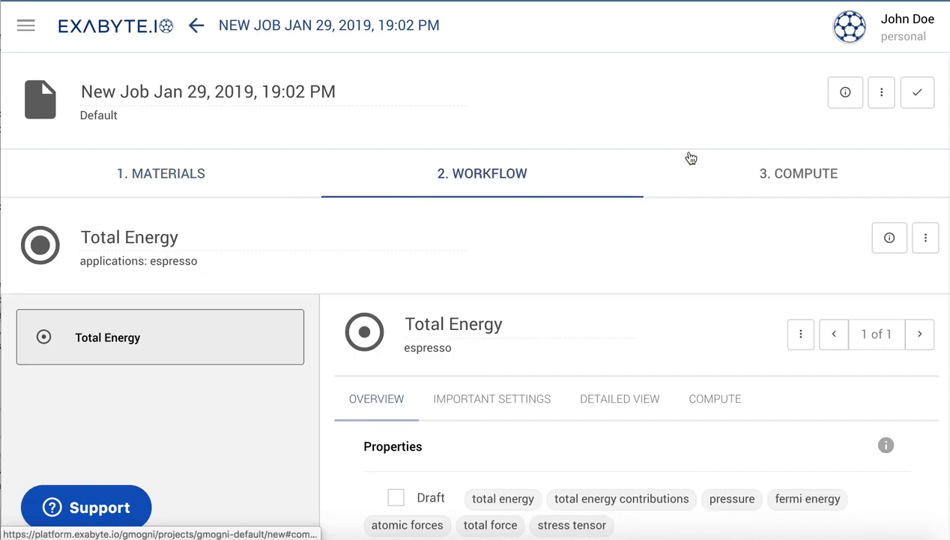
pyautogui.click(881, 92)
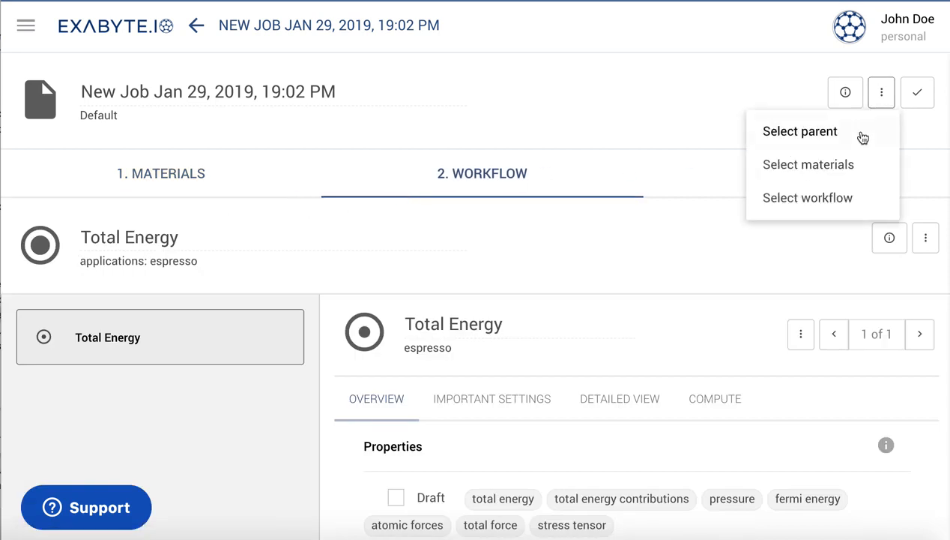
pyautogui.click(807, 197)
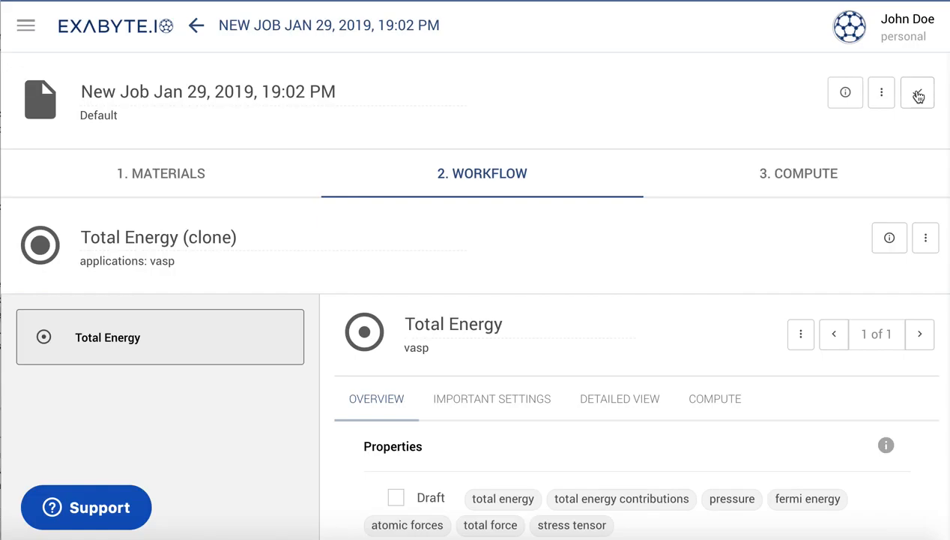
pyautogui.click(918, 92)
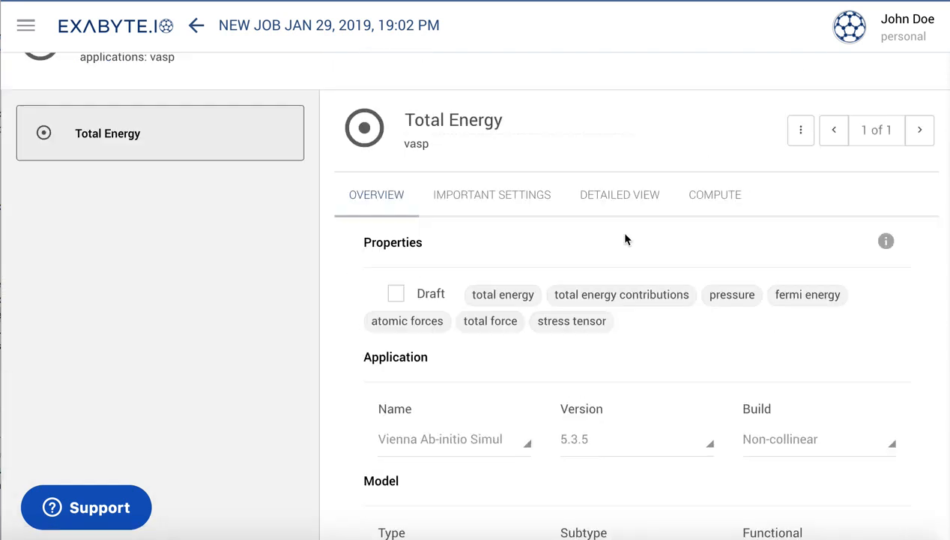
# Add an N_k convergence on total_energy with tolerance 0.00001 and limit 100
pyautogui.click(800, 130)
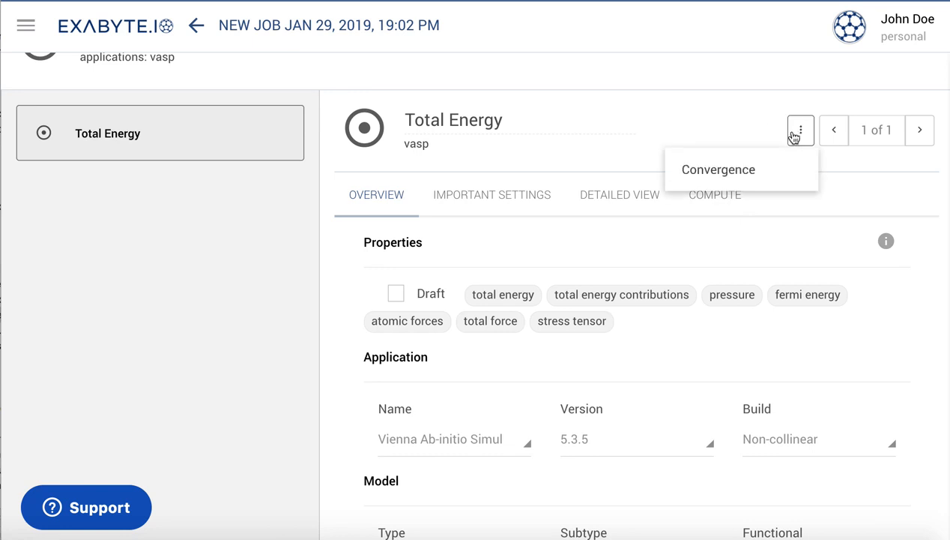
pyautogui.click(717, 169)
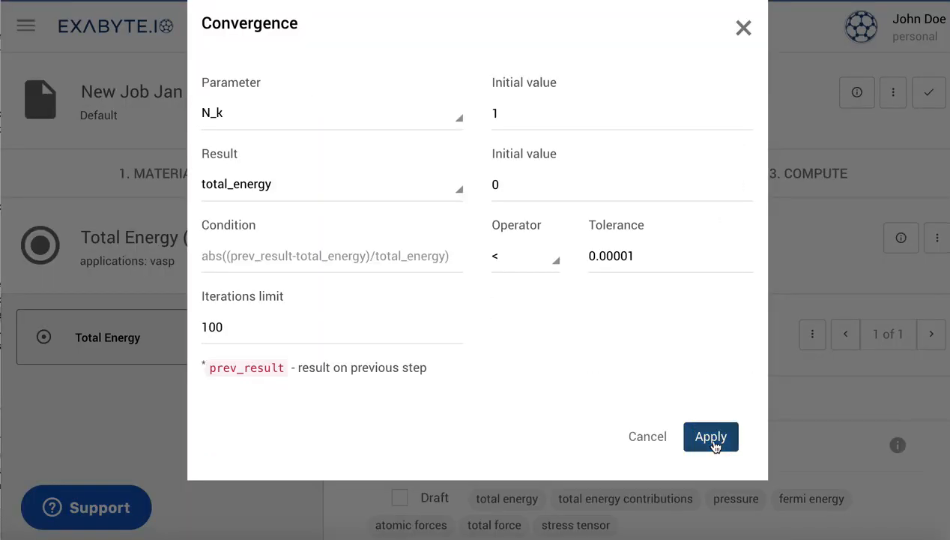
pyautogui.click(710, 436)
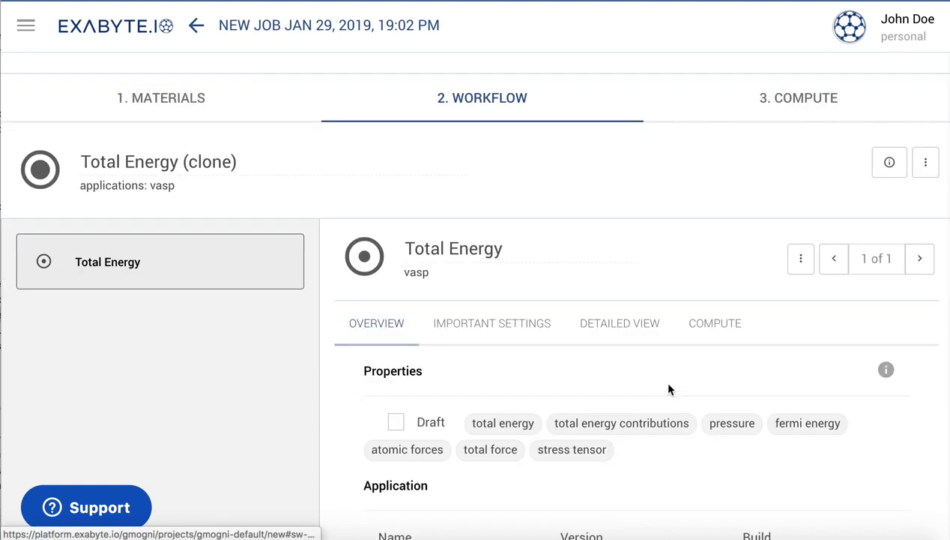
pyautogui.scroll(-3)
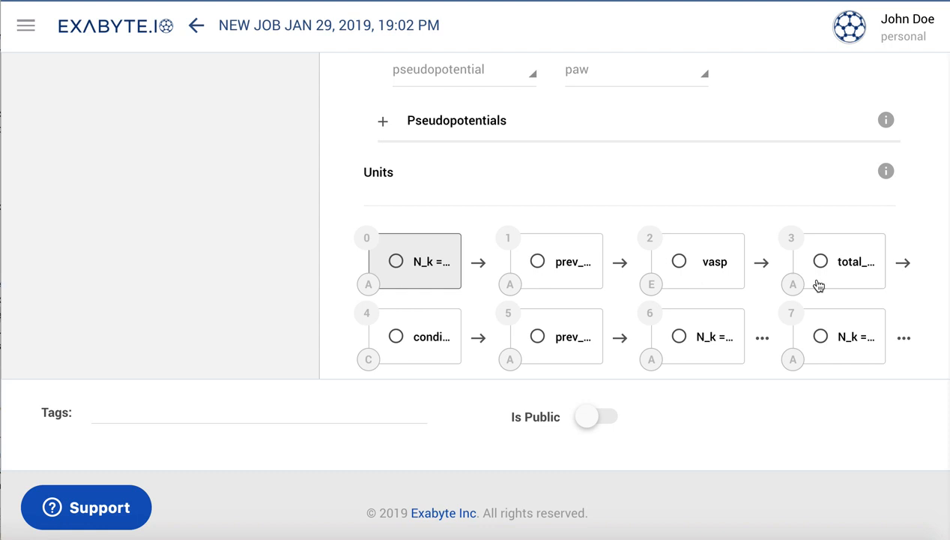
pyautogui.click(714, 261)
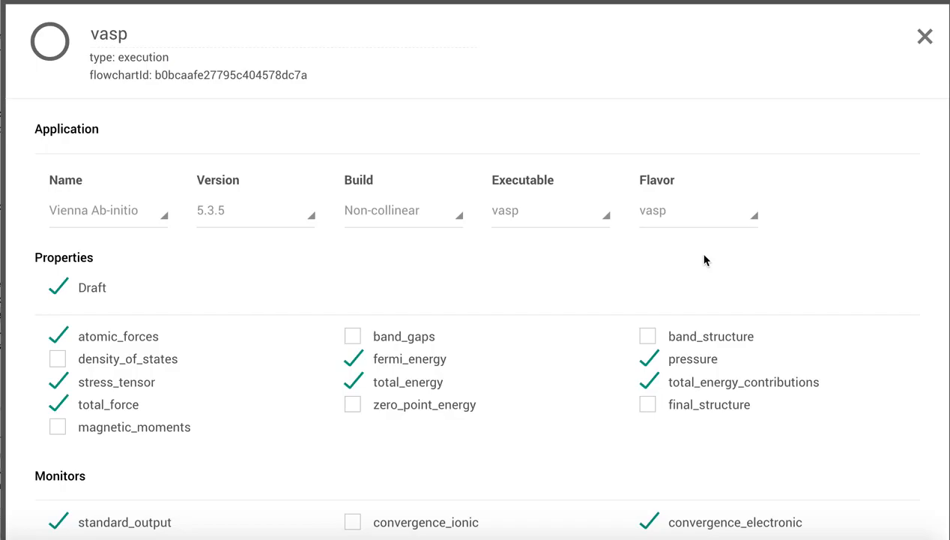
pyautogui.scroll(-3)
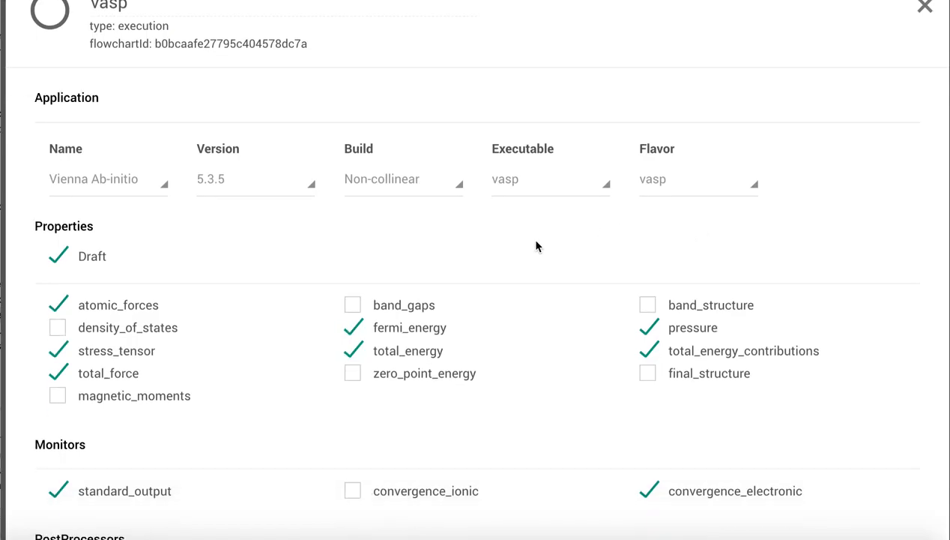
pyautogui.scroll(-3)
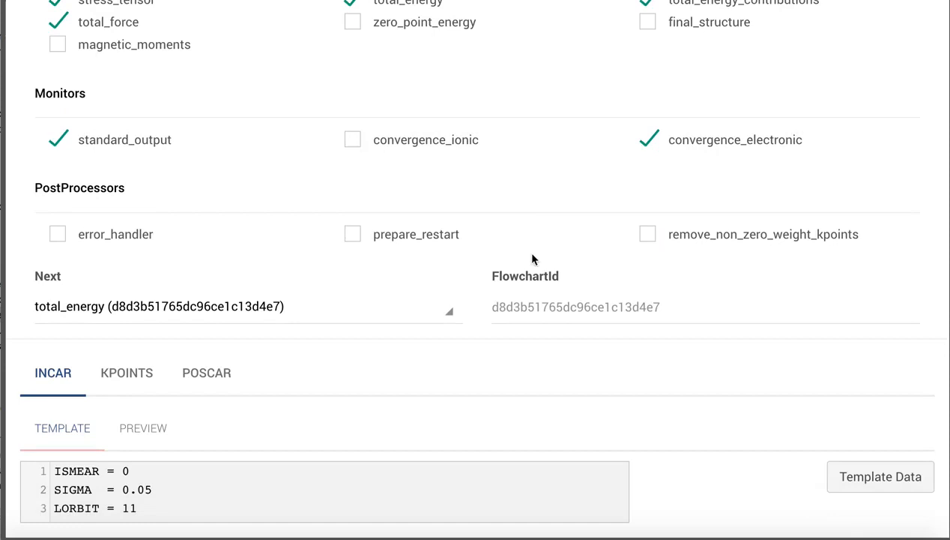
pyautogui.click(125, 373)
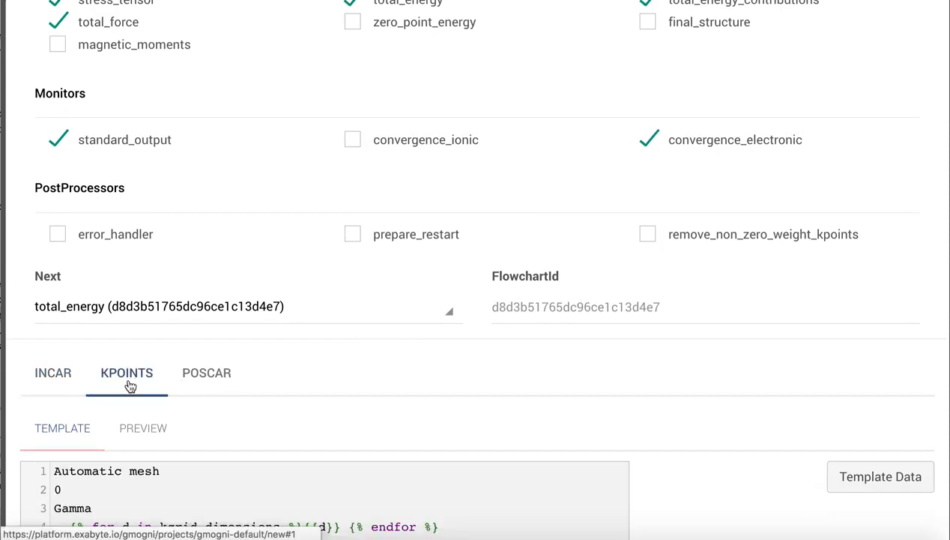
pyautogui.scroll(-3)
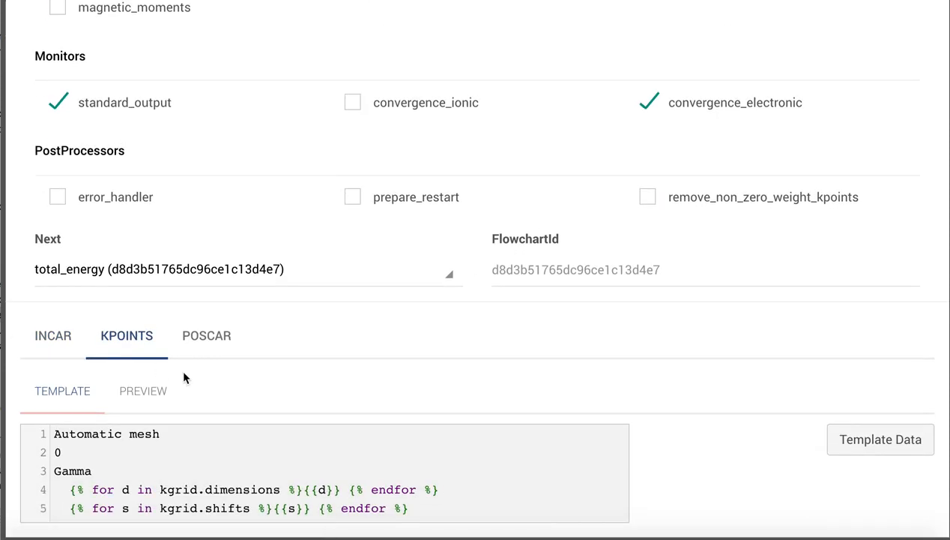
pyautogui.moveTo(182, 395)
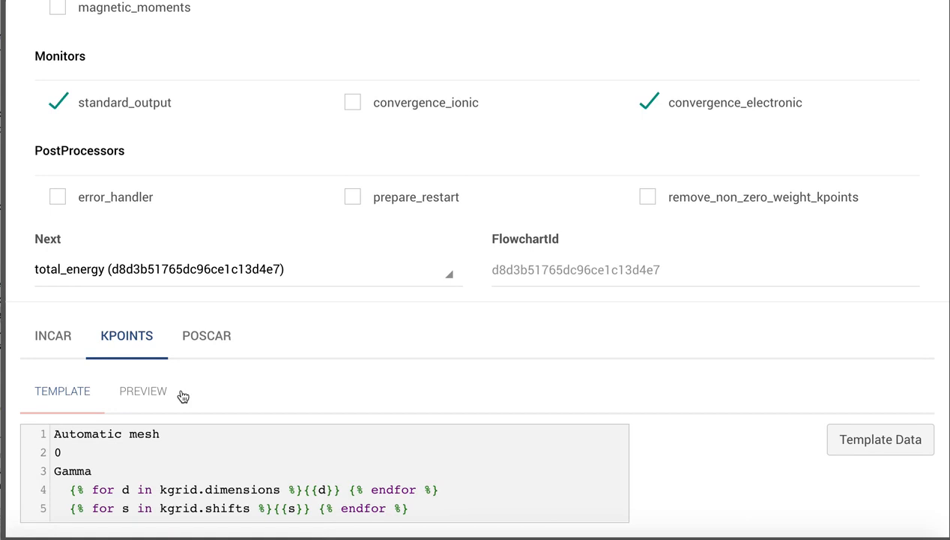
pyautogui.click(142, 390)
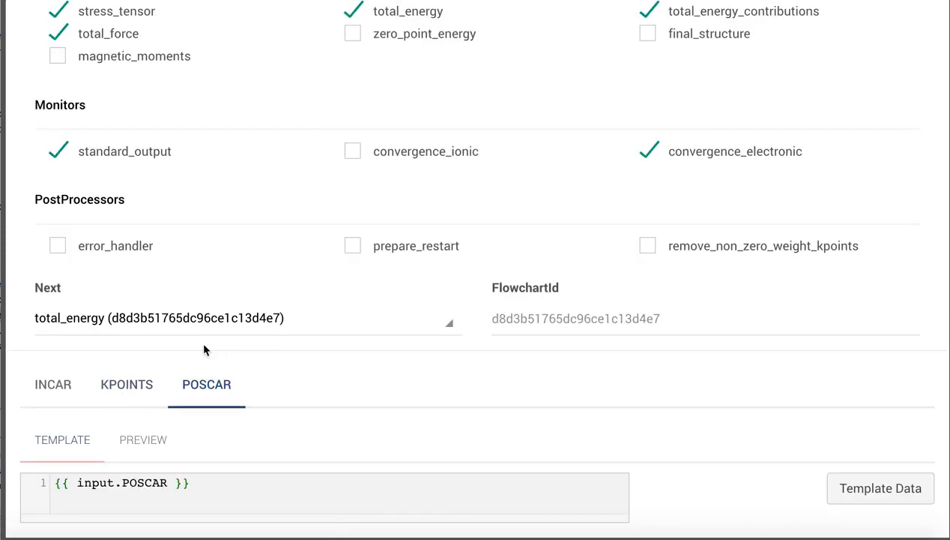
pyautogui.click(142, 439)
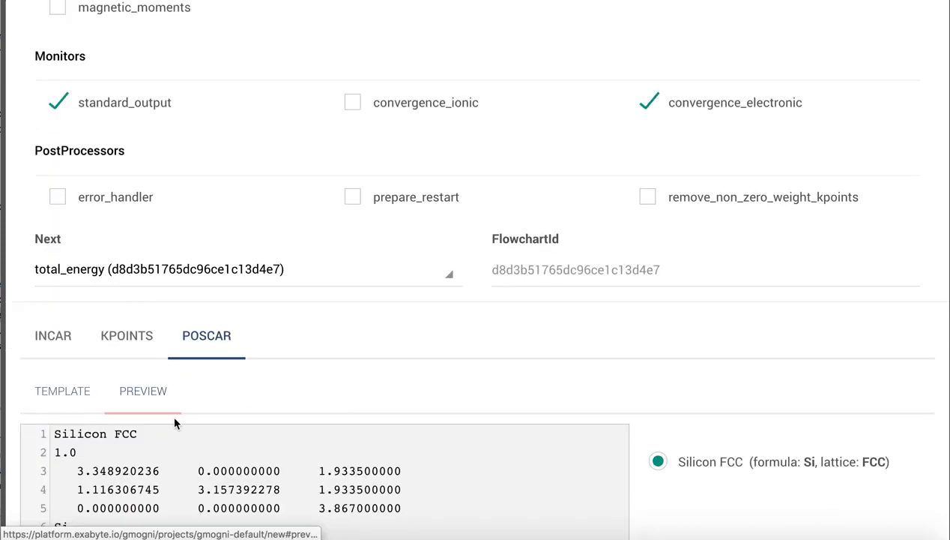
pyautogui.scroll(-3)
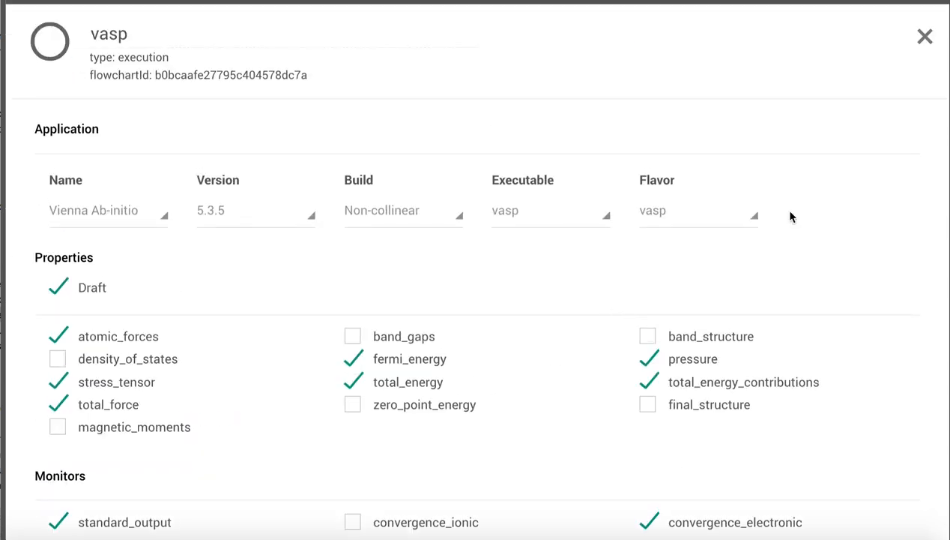
pyautogui.click(924, 36)
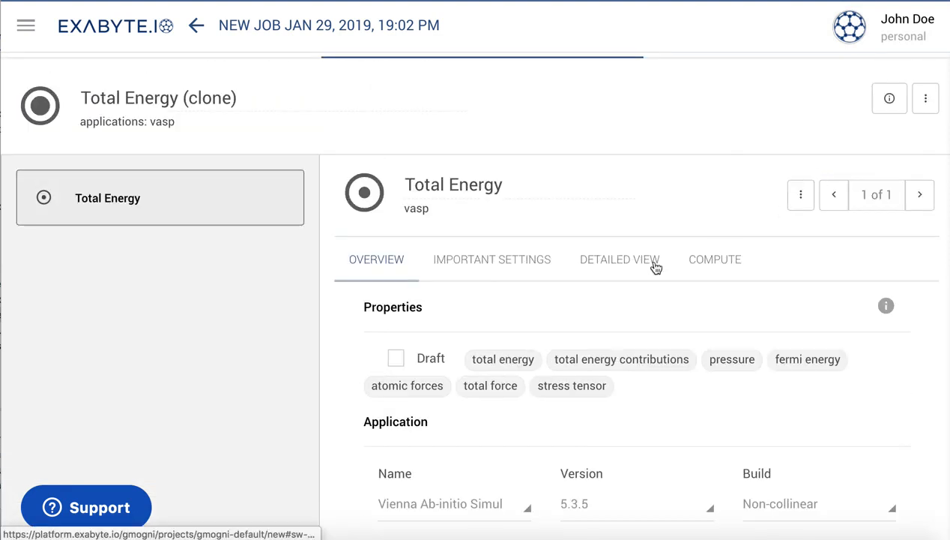
# Switch the Total Energy subworkflow to its detailed view of vasp properties and monitors
pyautogui.click(619, 259)
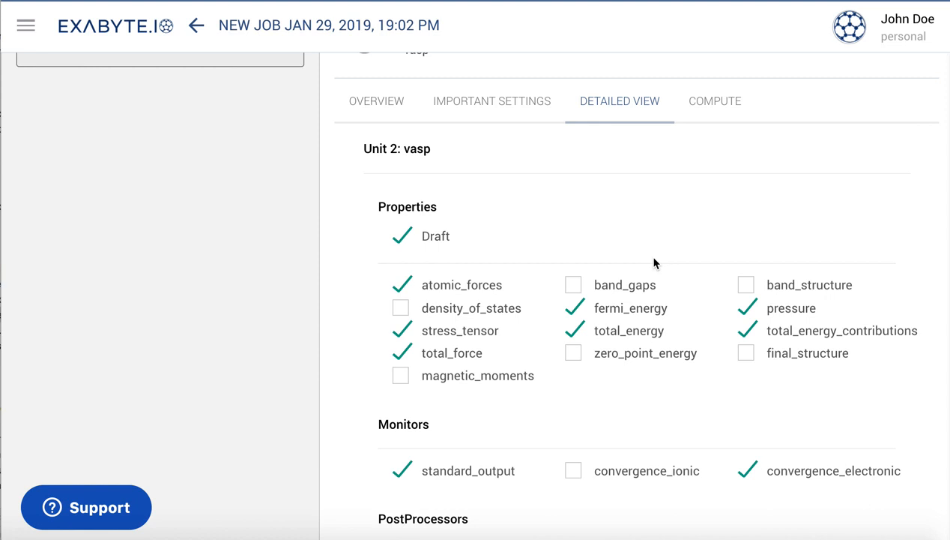
pyautogui.click(573, 470)
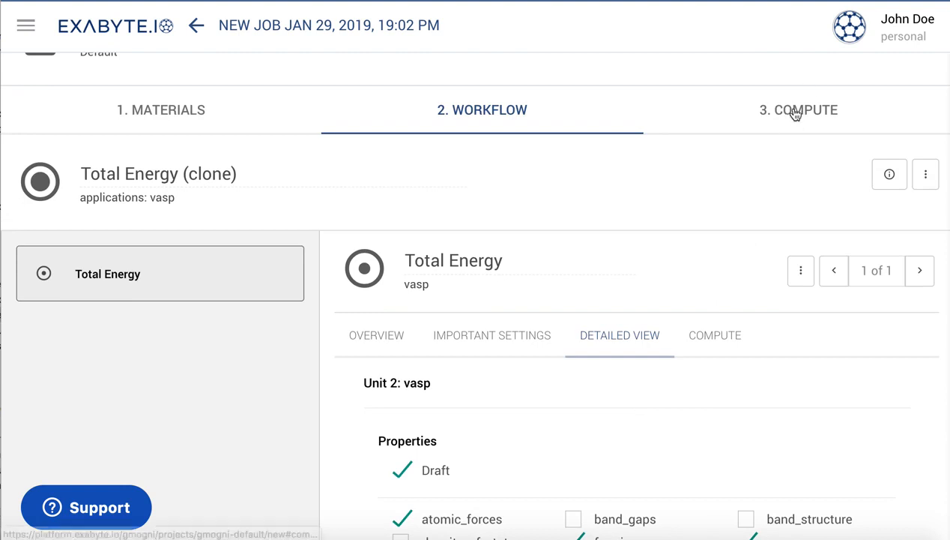
# Set the job's compute settings to use 4 cores
pyautogui.click(798, 109)
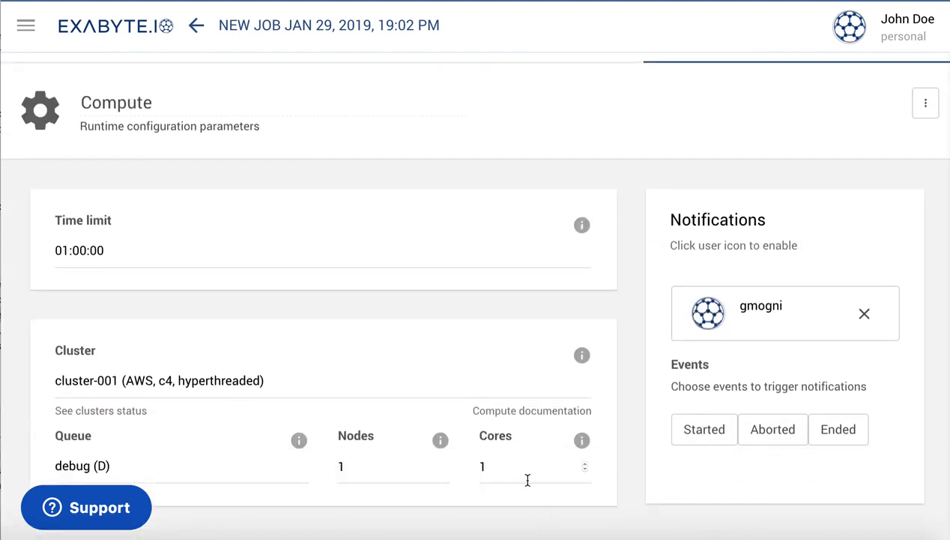
pyautogui.write('4')
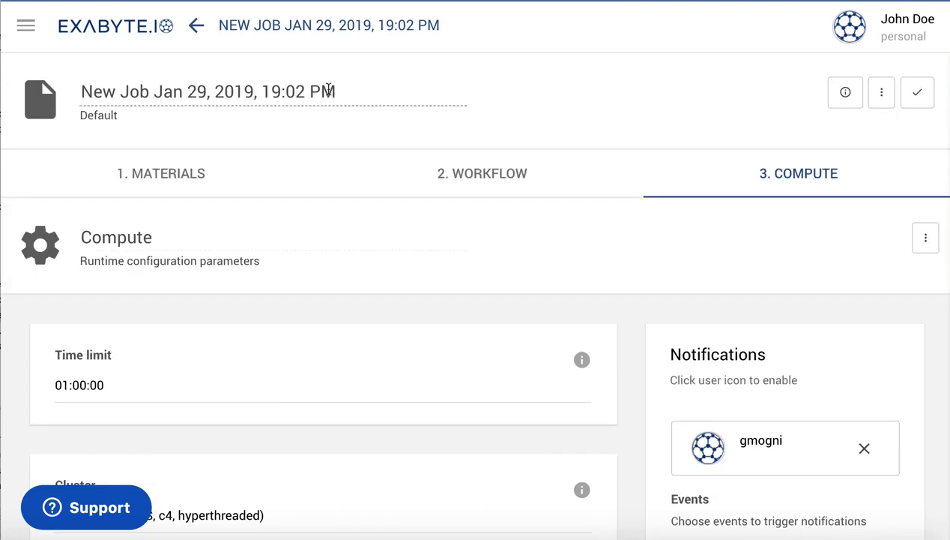
# Rename the job to 'Silicon k-point Convergence Test' and save it to the project
pyautogui.tripleClick(207, 92)
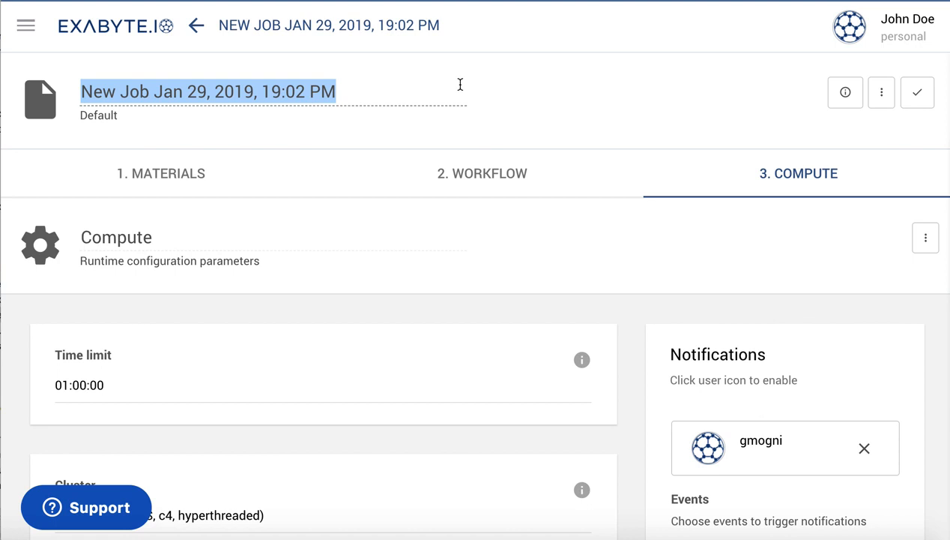
pyautogui.write('S')
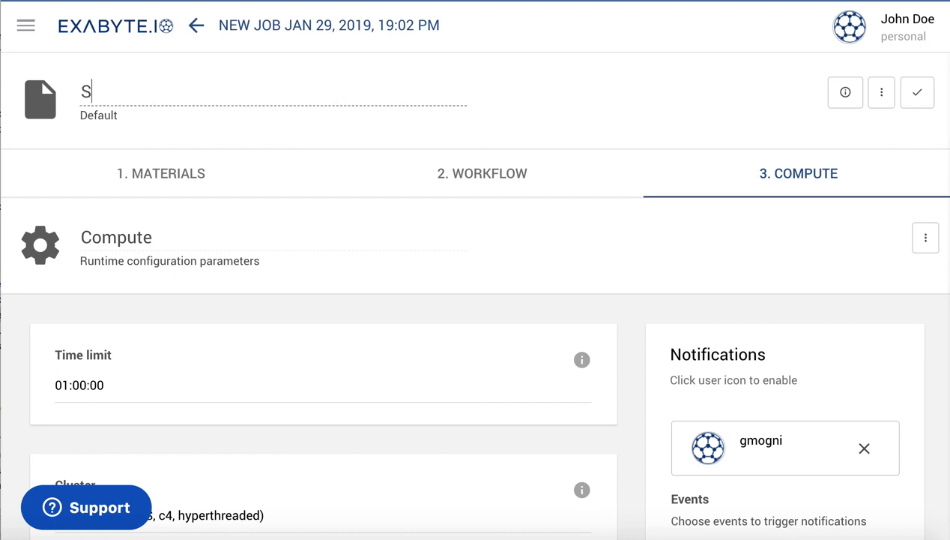
pyautogui.write('ilicon k-point C')
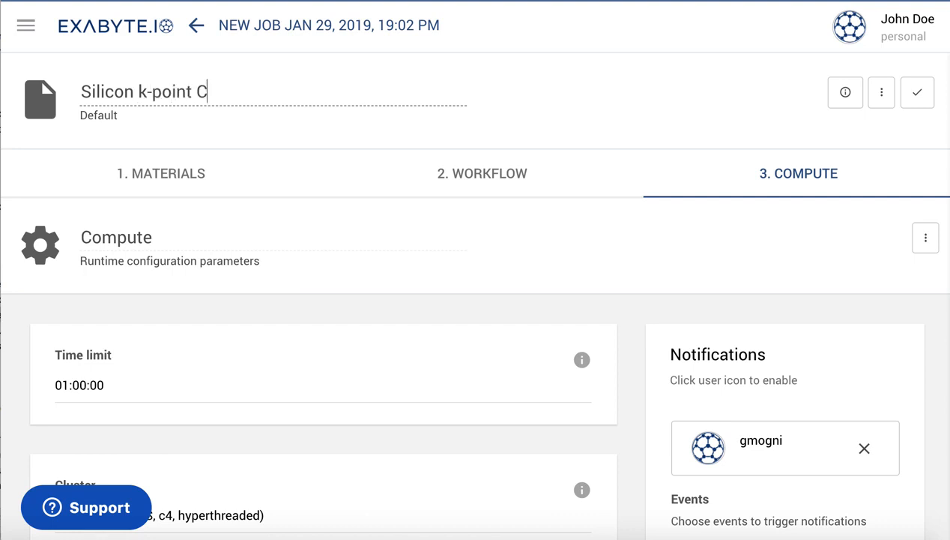
pyautogui.write('onvergence')
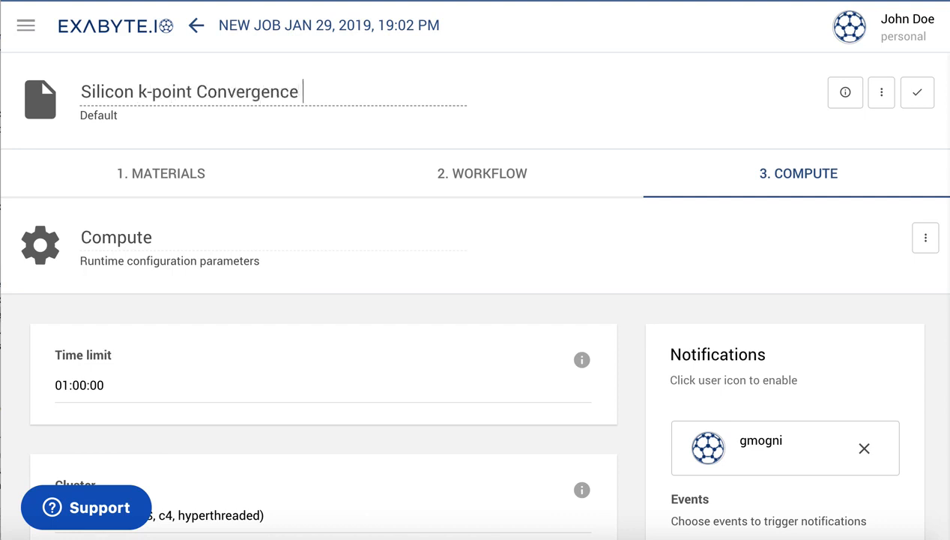
pyautogui.write('Test')
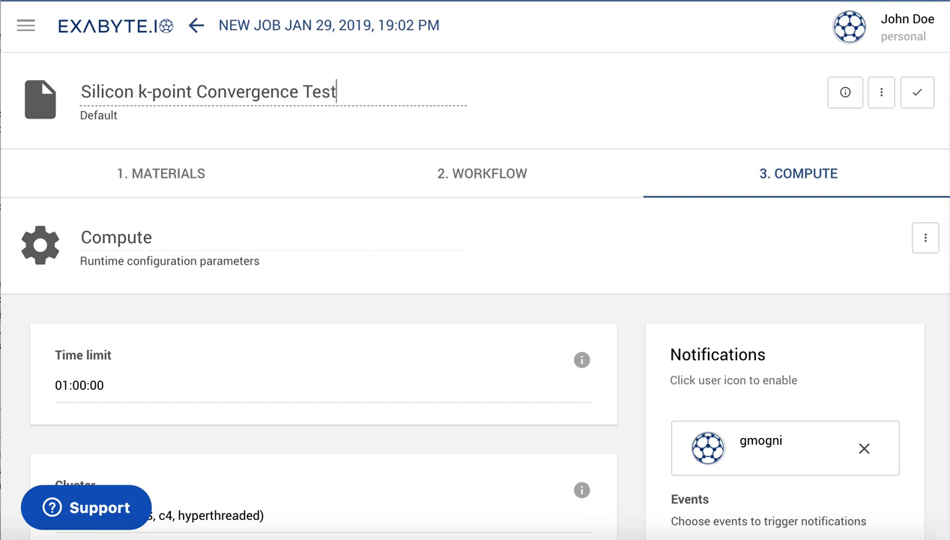
pyautogui.click(917, 92)
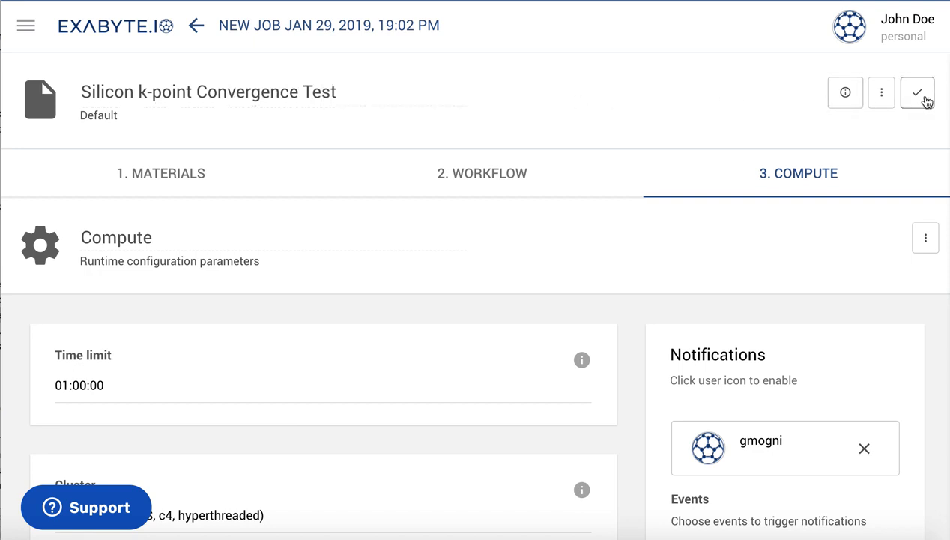
pyautogui.click(917, 92)
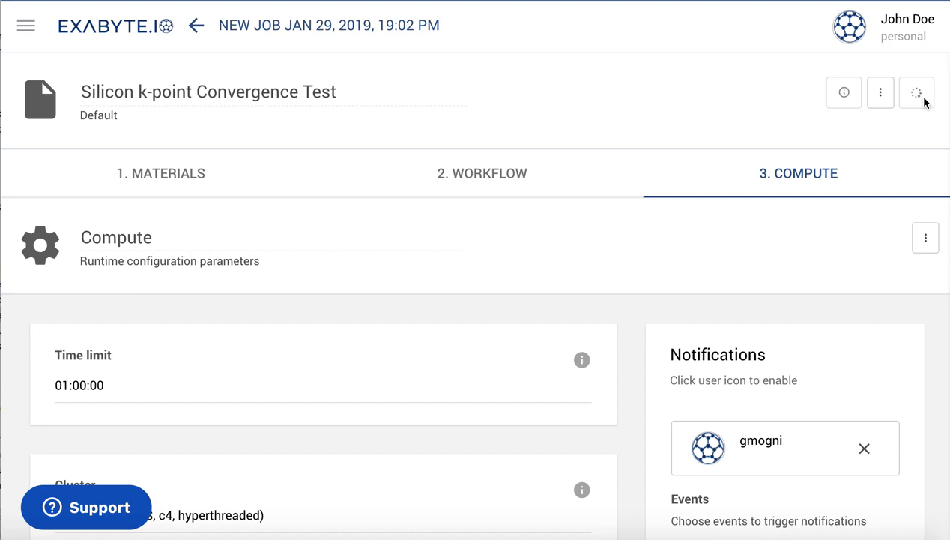
pyautogui.click(196, 24)
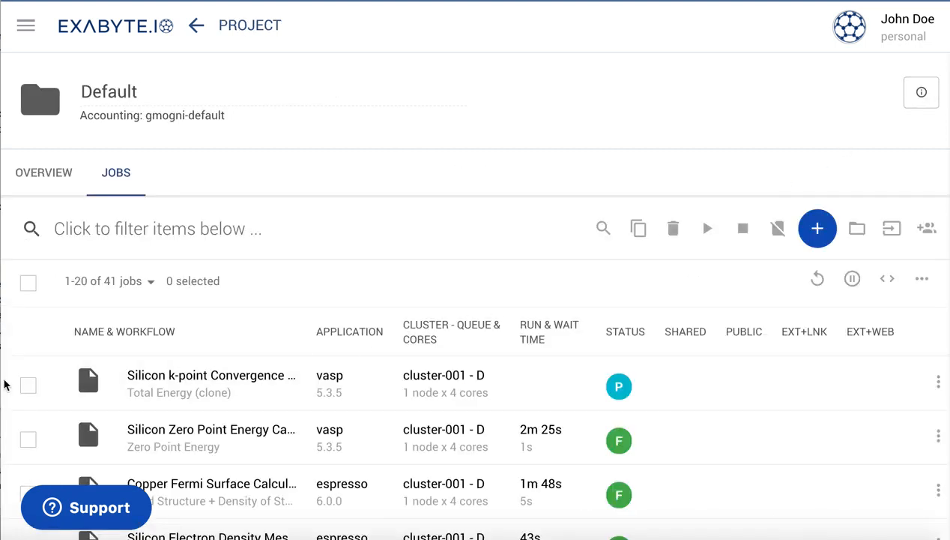
# Select the Silicon k-point Convergence Test job and run it
pyautogui.click(28, 385)
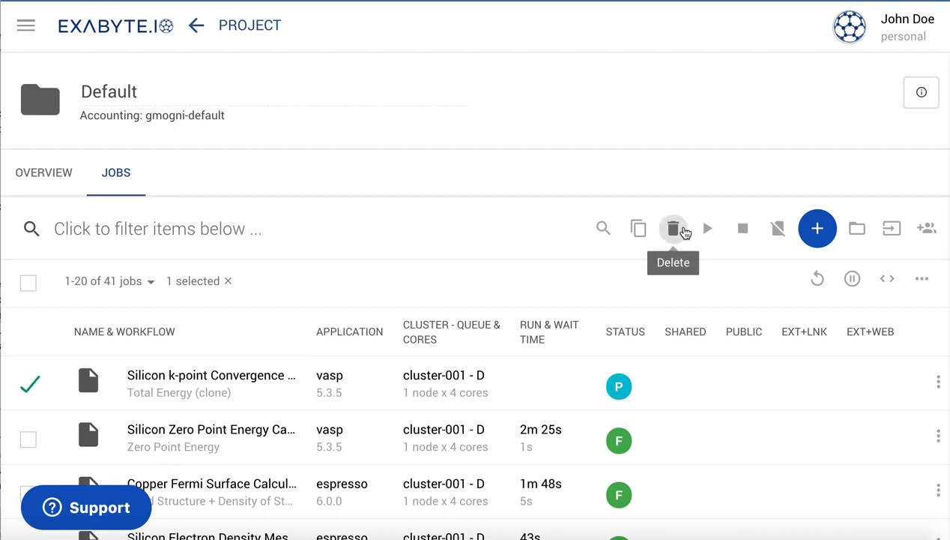
pyautogui.moveTo(707, 227)
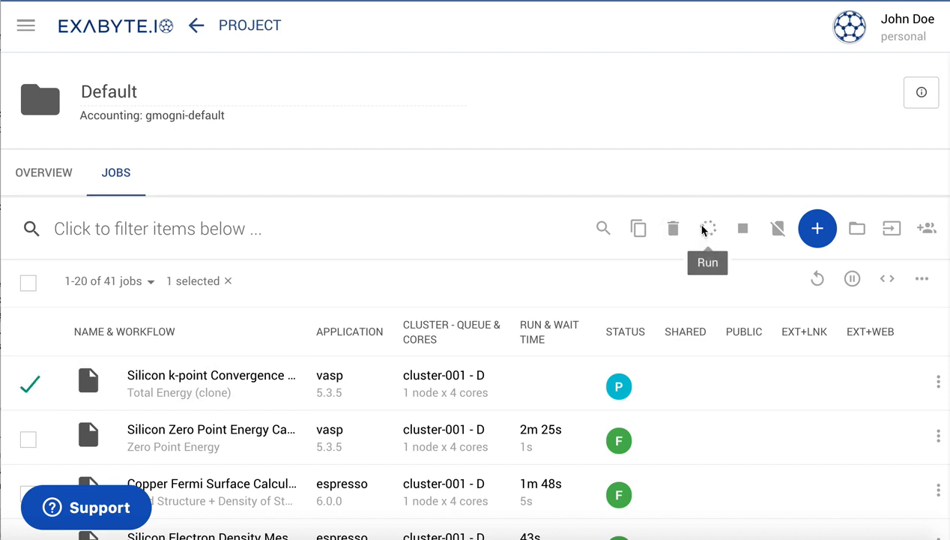
pyautogui.click(707, 228)
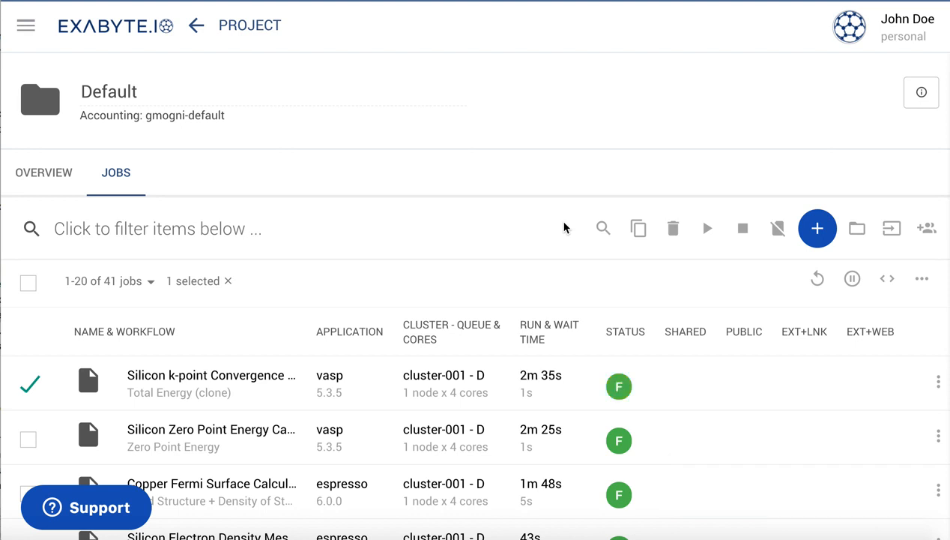
pyautogui.moveTo(537, 247)
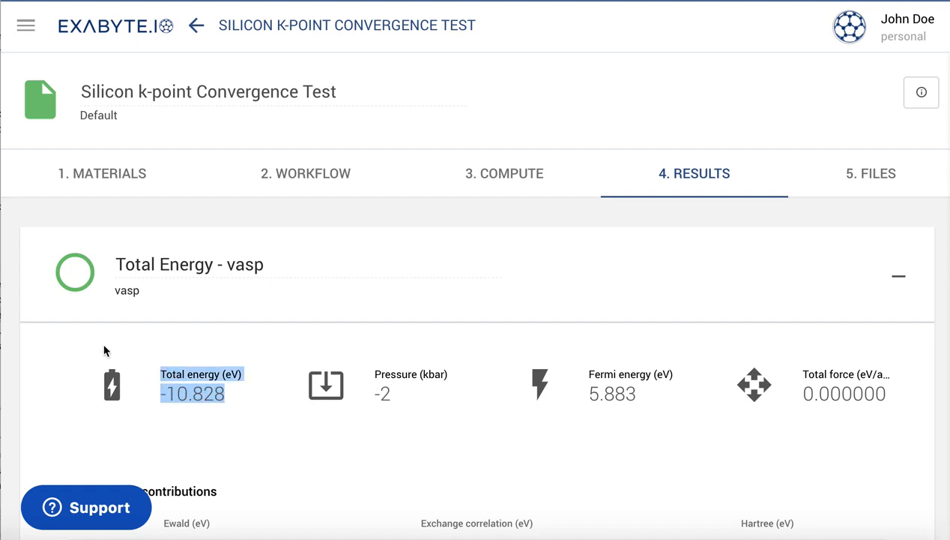
# Open the vasp unit in the job's workflow and view its Ionic Energy chart
pyautogui.scroll(-3)
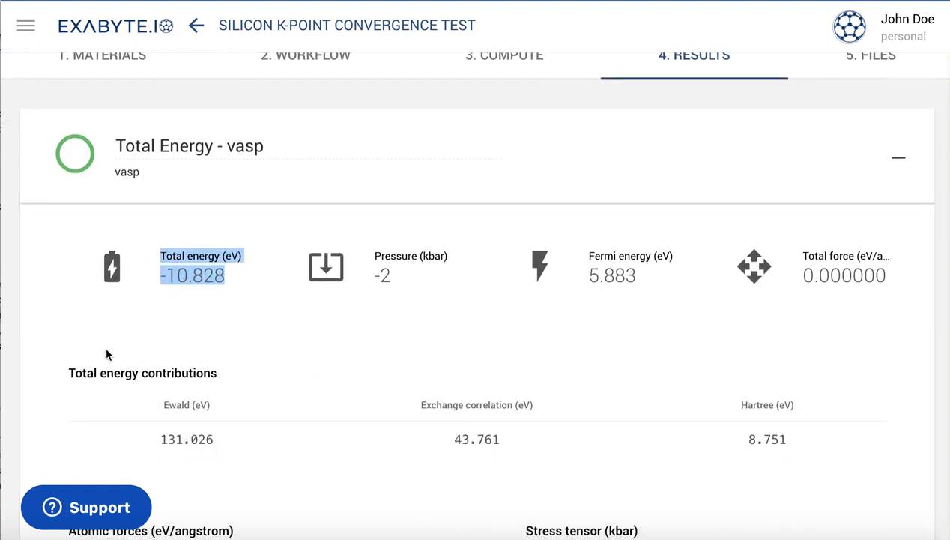
pyautogui.scroll(-3)
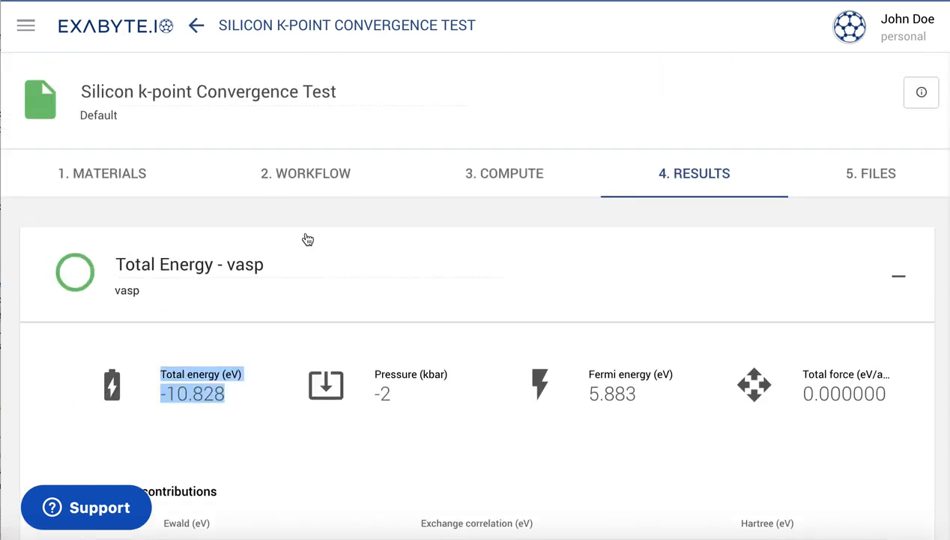
pyautogui.click(305, 173)
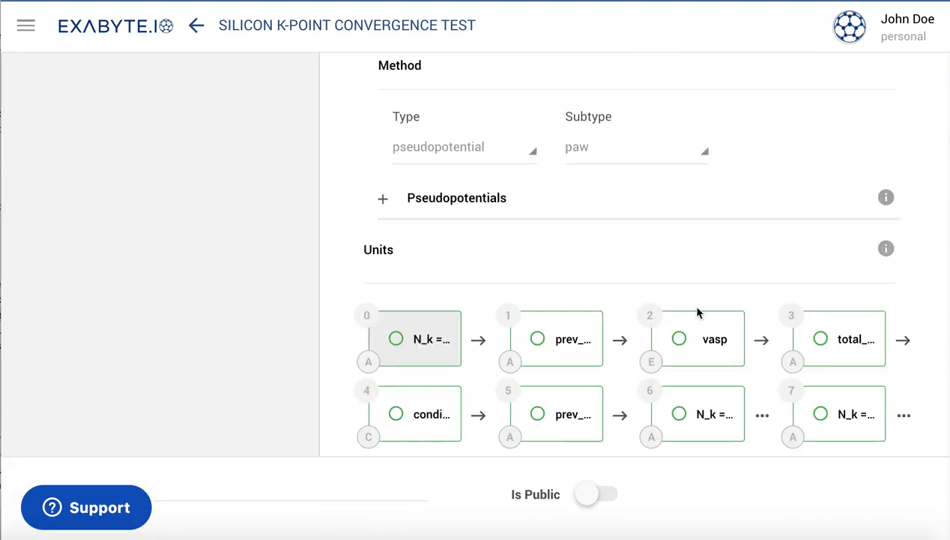
pyautogui.click(714, 338)
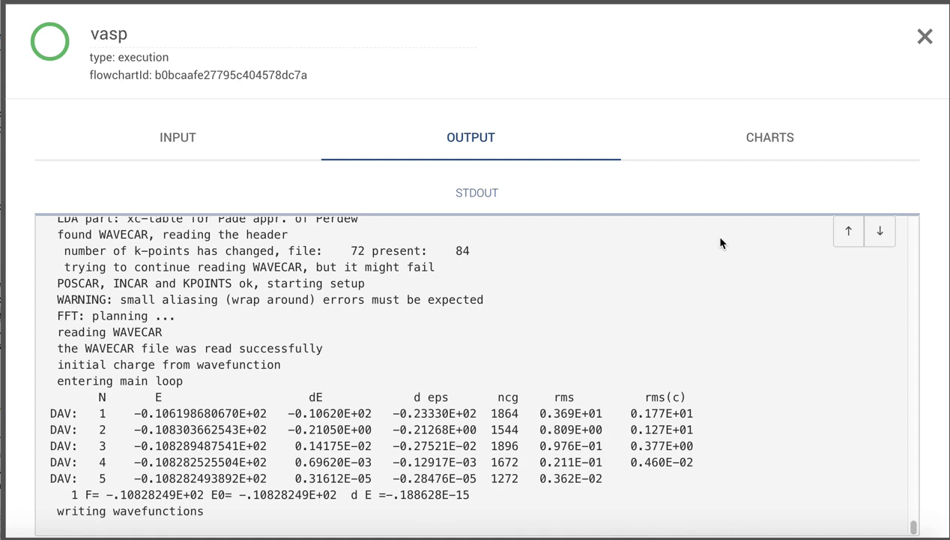
pyautogui.click(770, 137)
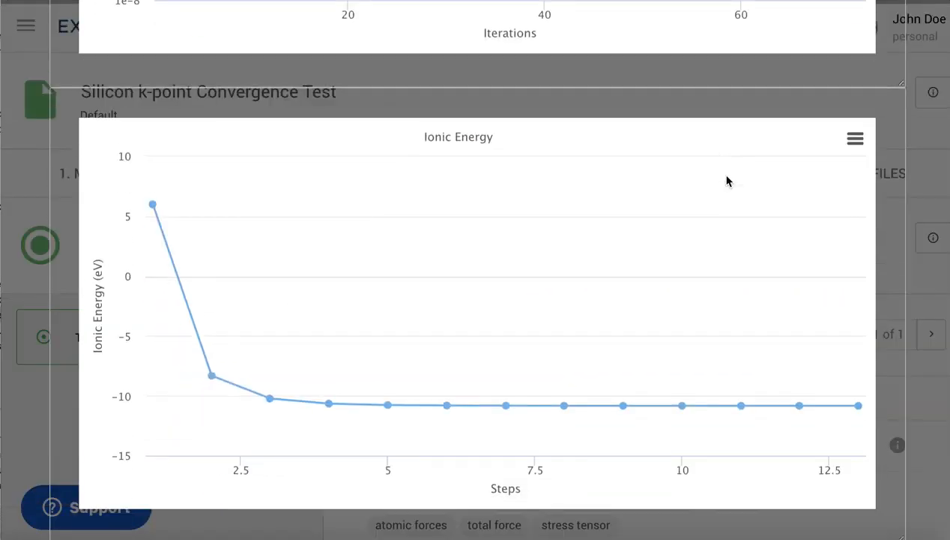
pyautogui.moveTo(388, 404)
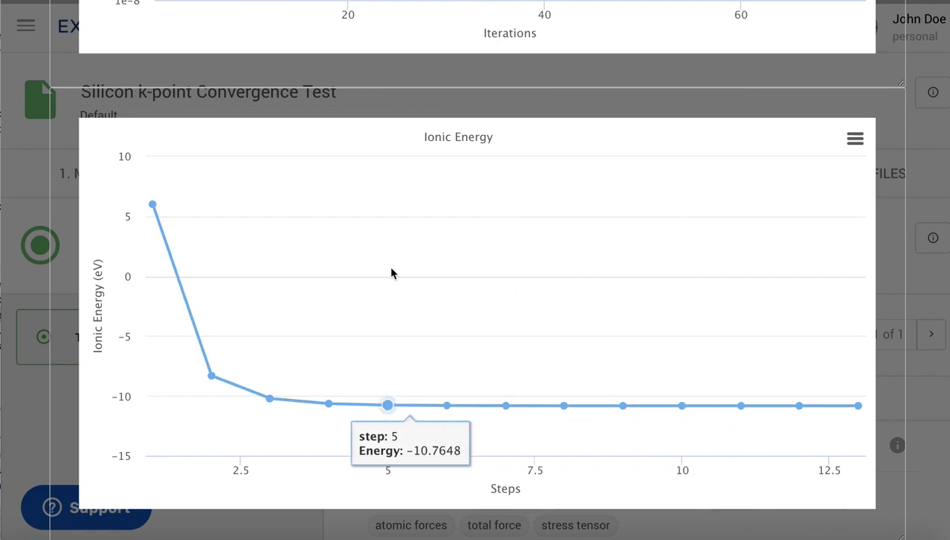
pyautogui.moveTo(329, 404)
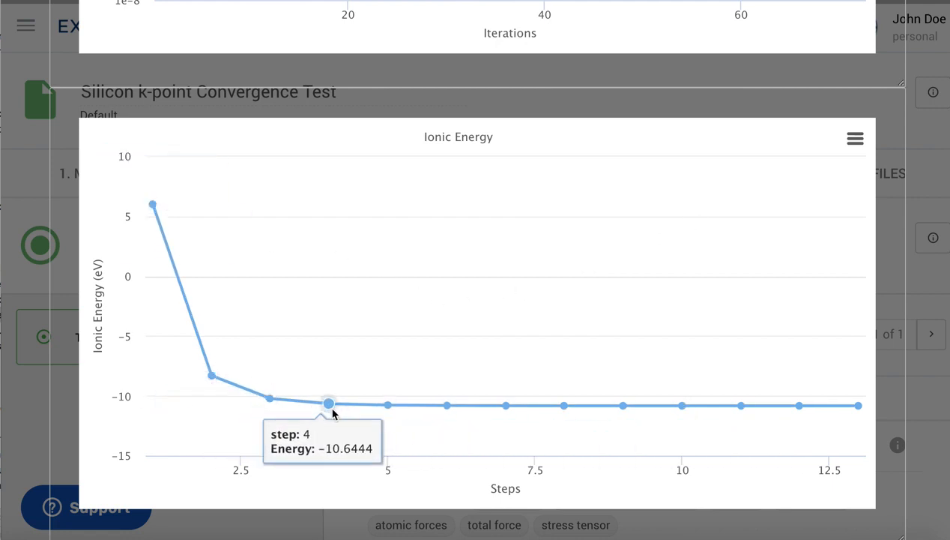
pyautogui.moveTo(622, 405)
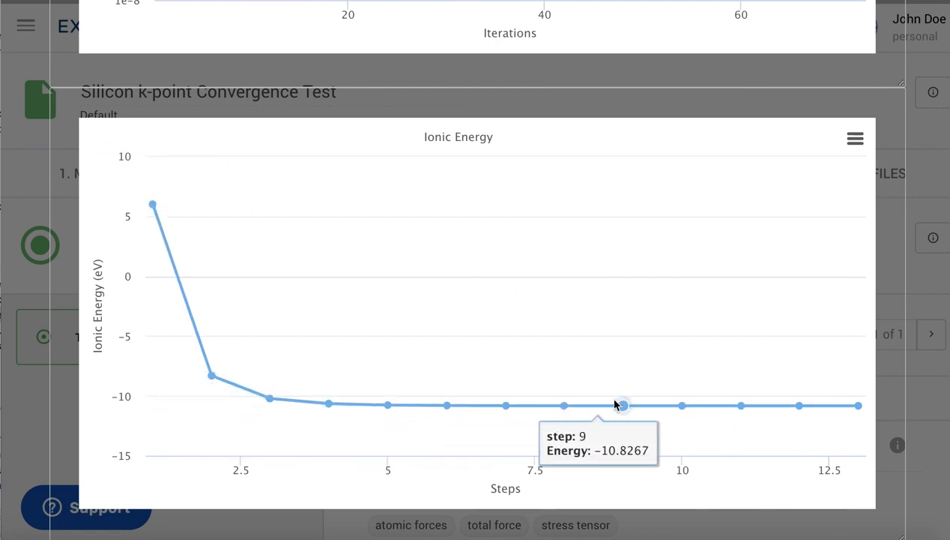
pyautogui.moveTo(798, 405)
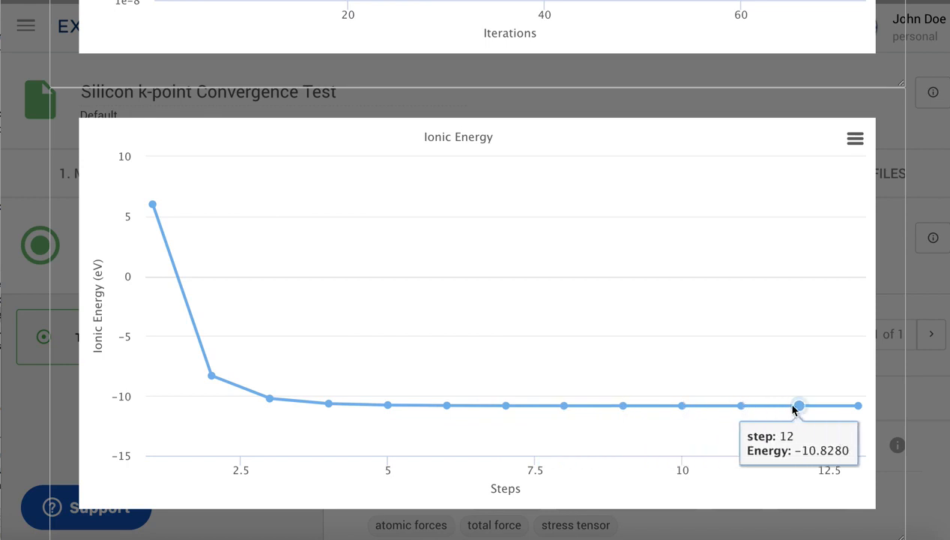
pyautogui.moveTo(943, 386)
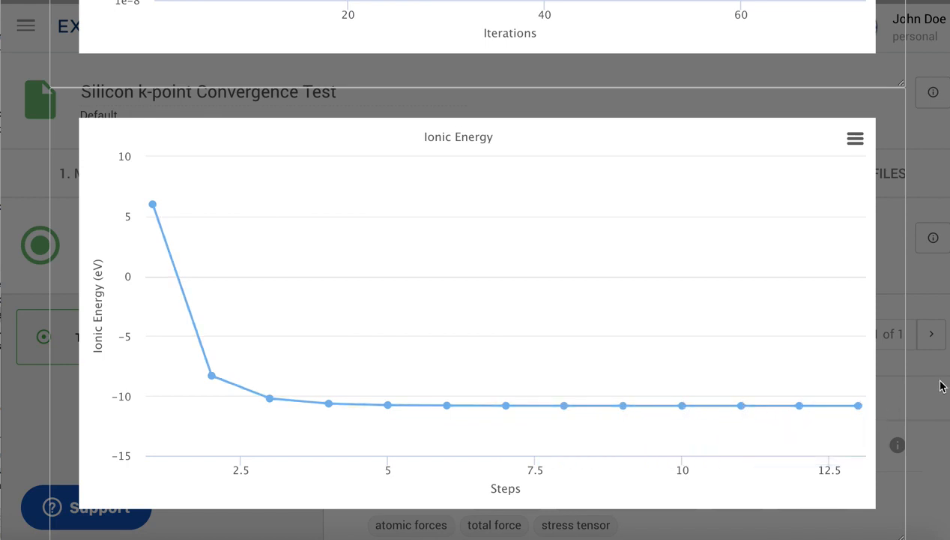